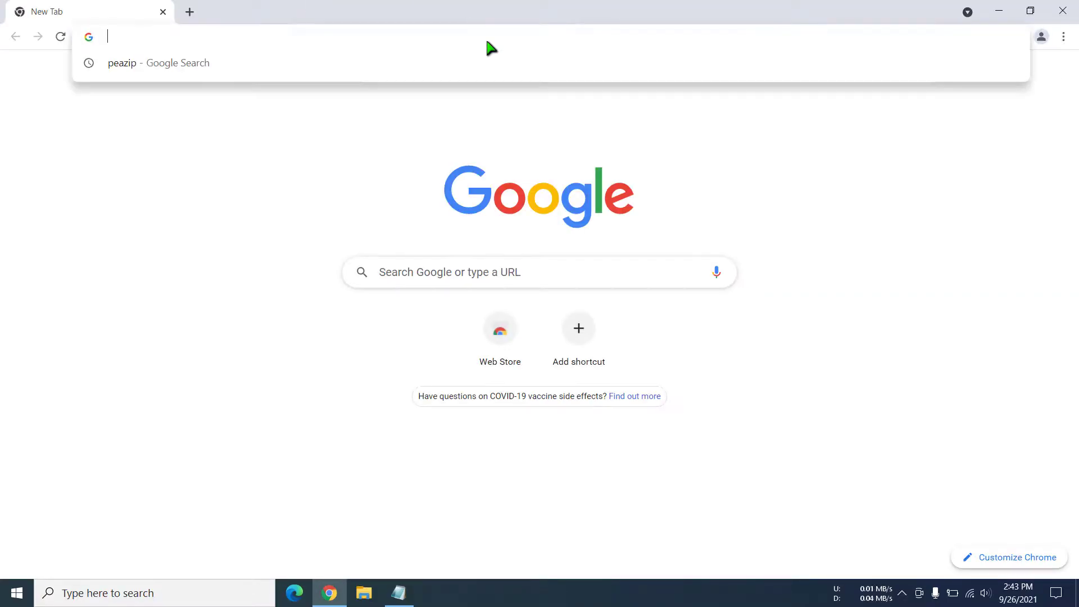
Navigate Chrome to the official PeaZip site at peazip.github.io.
click(157, 63)
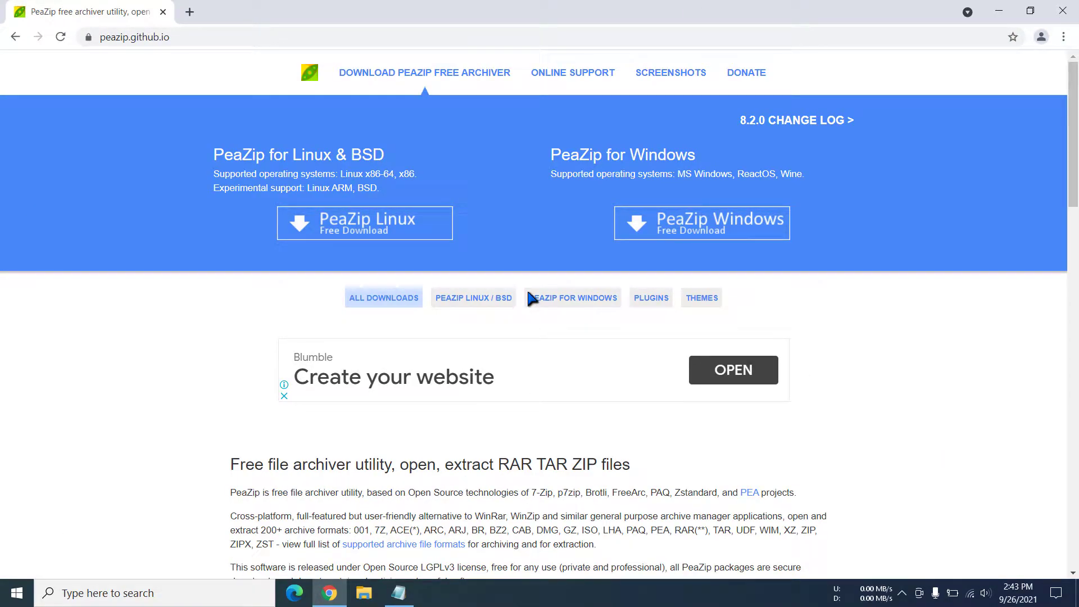
mouse_move(394, 233)
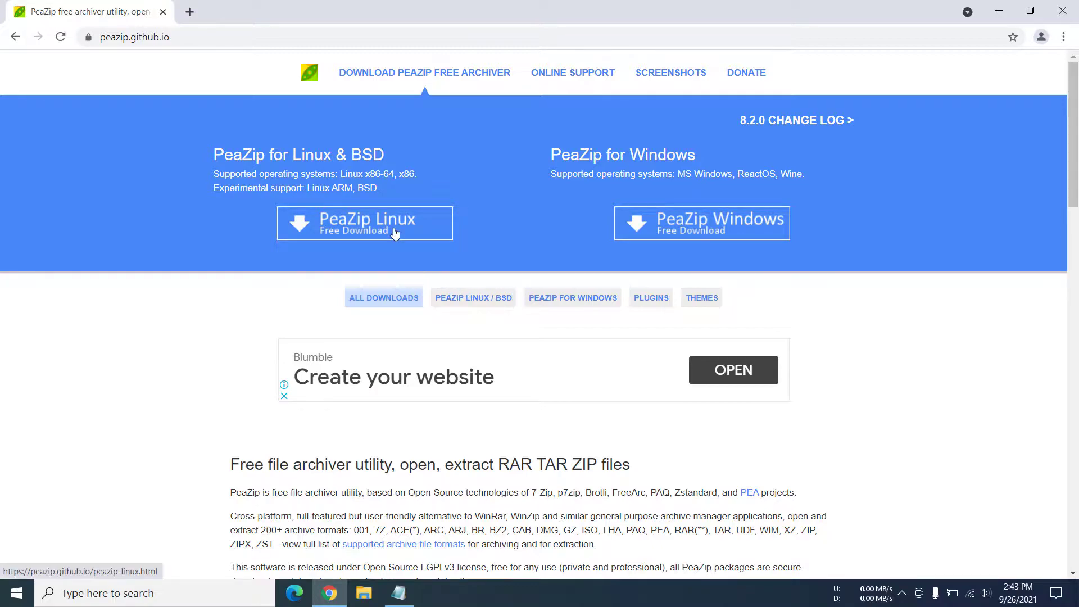
mouse_move(473, 297)
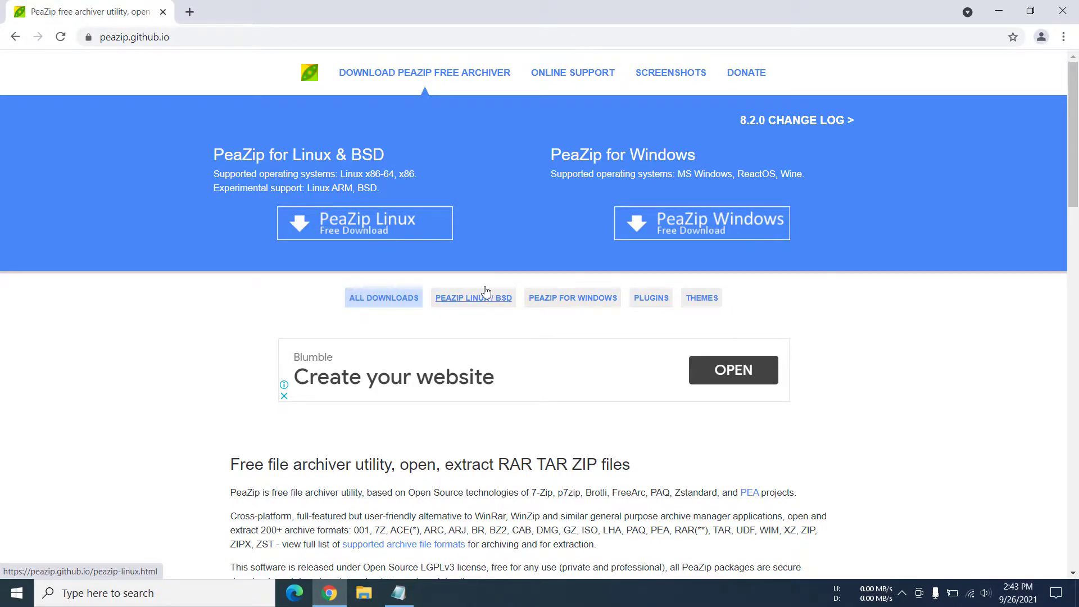
mouse_move(700, 227)
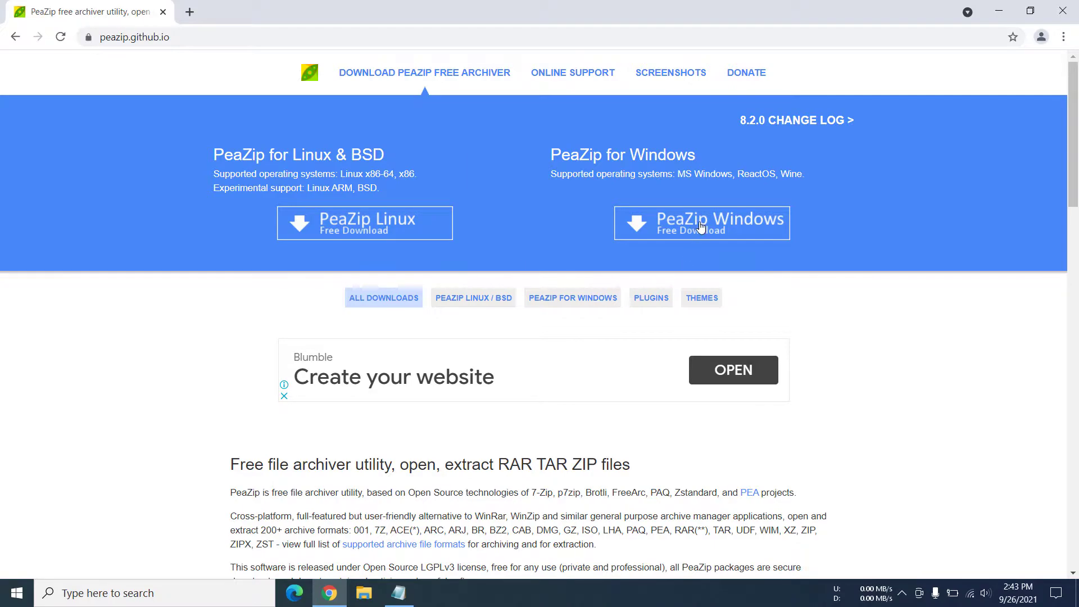
Go to the PeaZip 64-bit 8.2.0 Windows free download page.
click(700, 222)
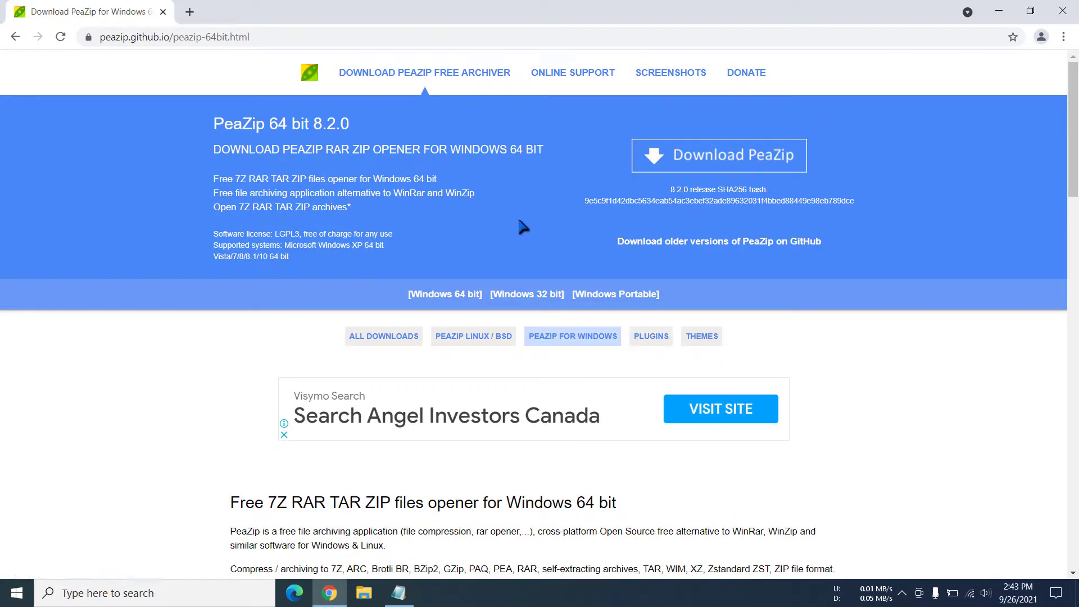
mouse_move(499, 282)
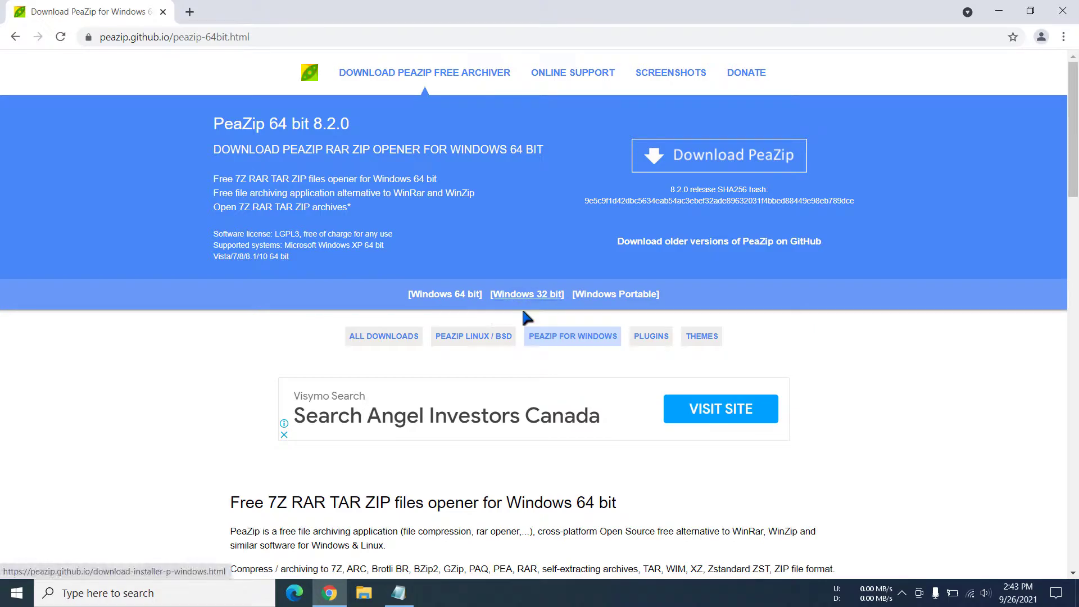
mouse_move(523, 304)
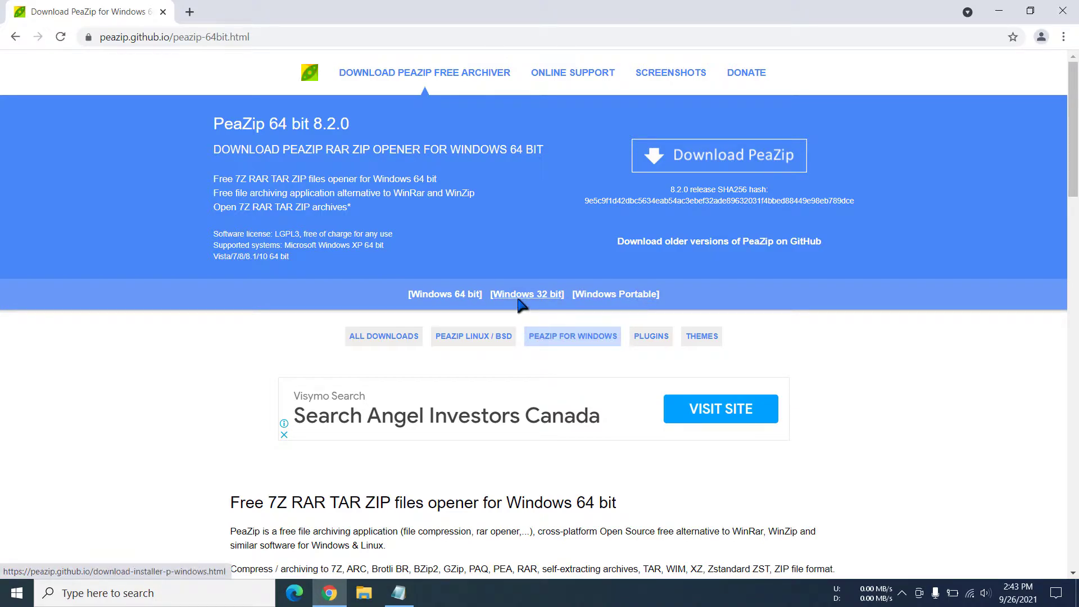
mouse_move(525, 320)
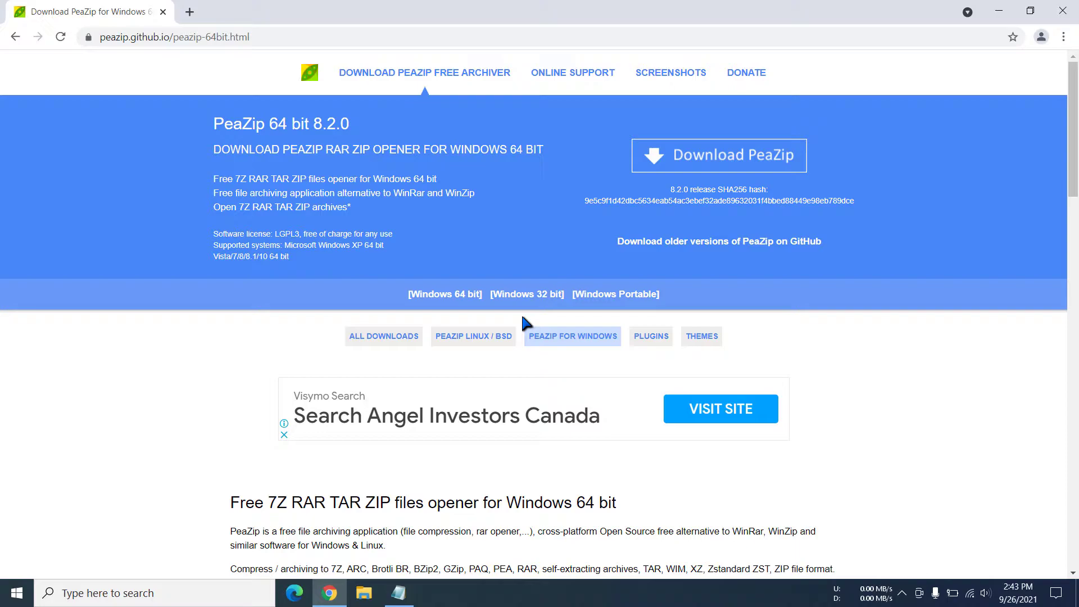
mouse_move(477, 310)
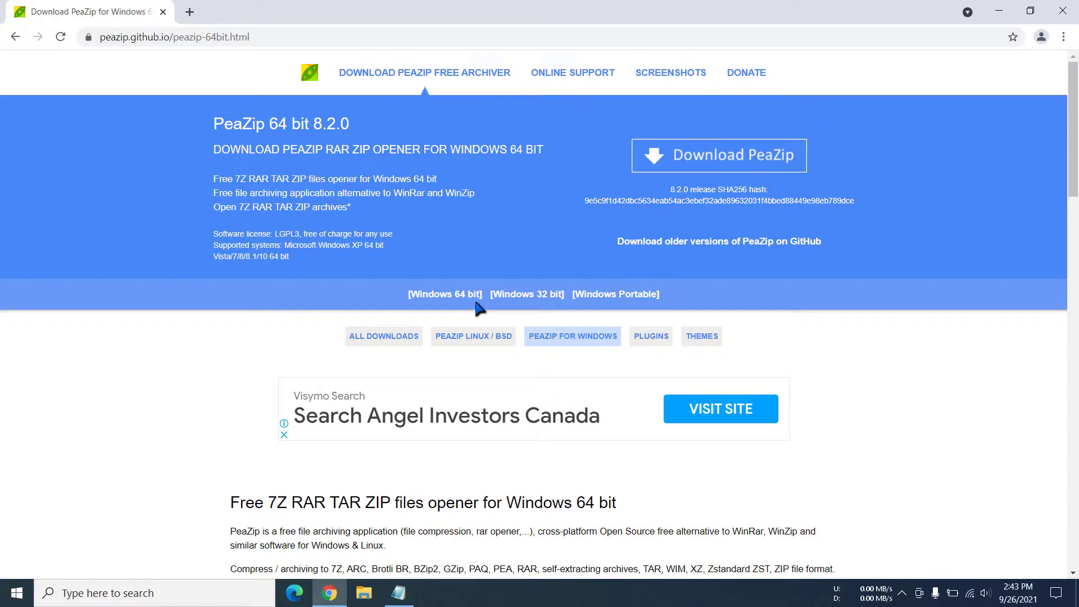
mouse_move(474, 317)
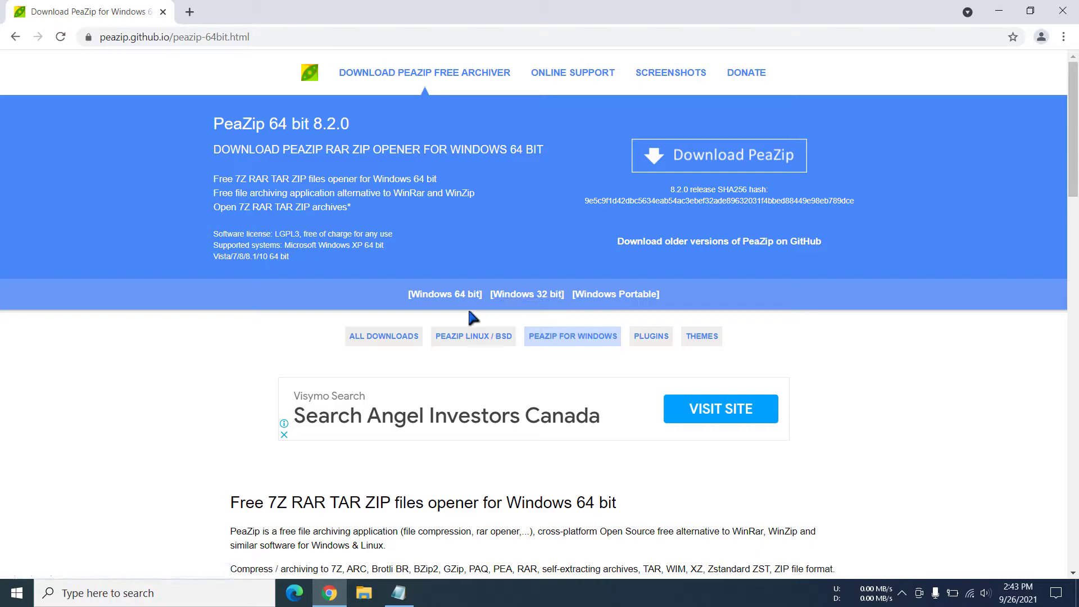
mouse_move(303, 478)
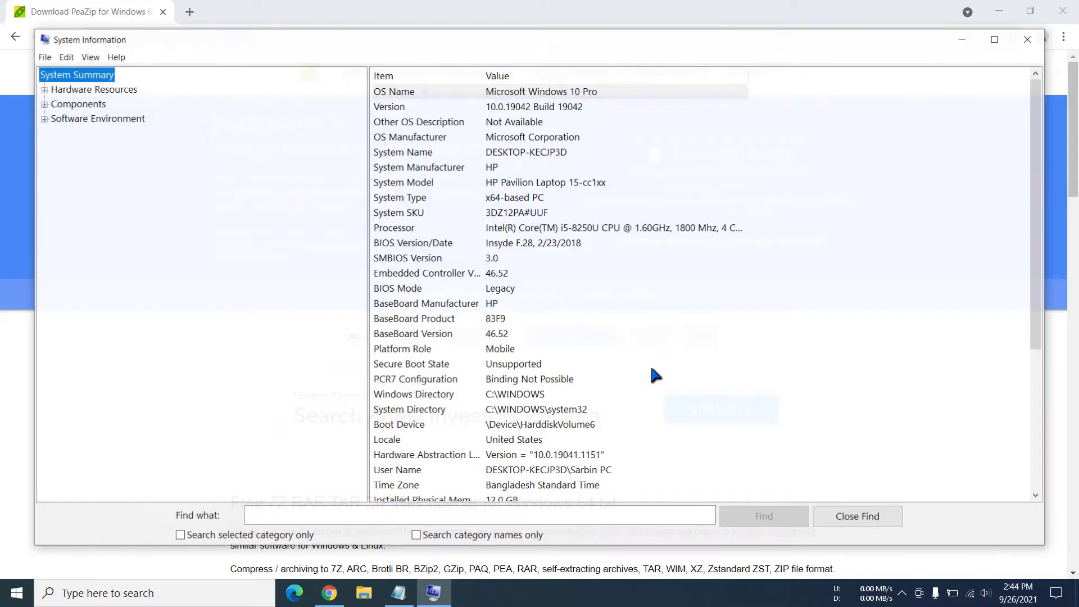
Verify the System Type reads x64-based PC in System Information and return to the download page.
click(447, 257)
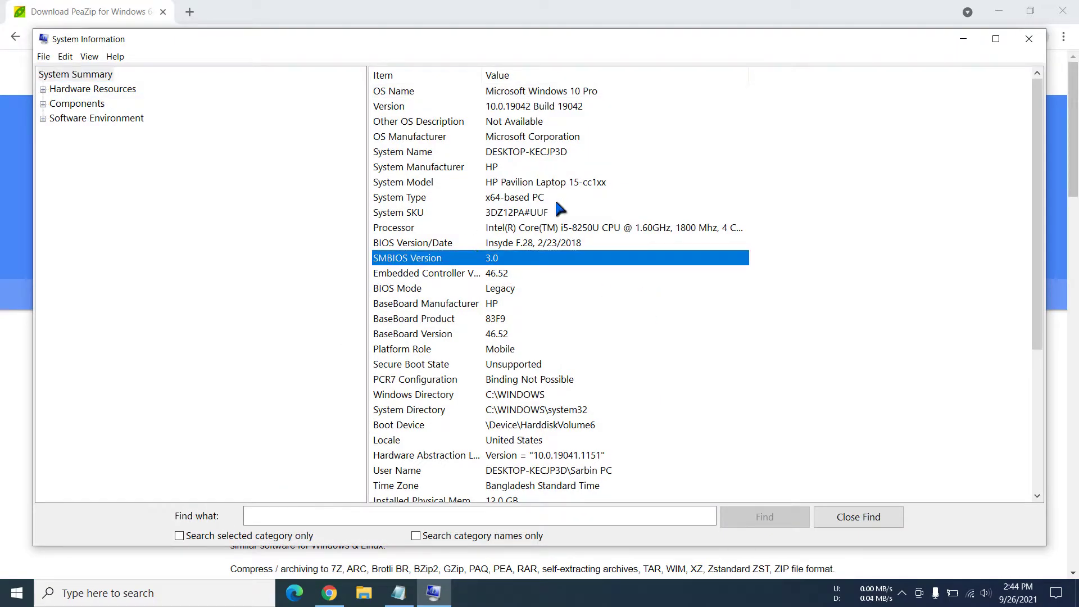
click(399, 198)
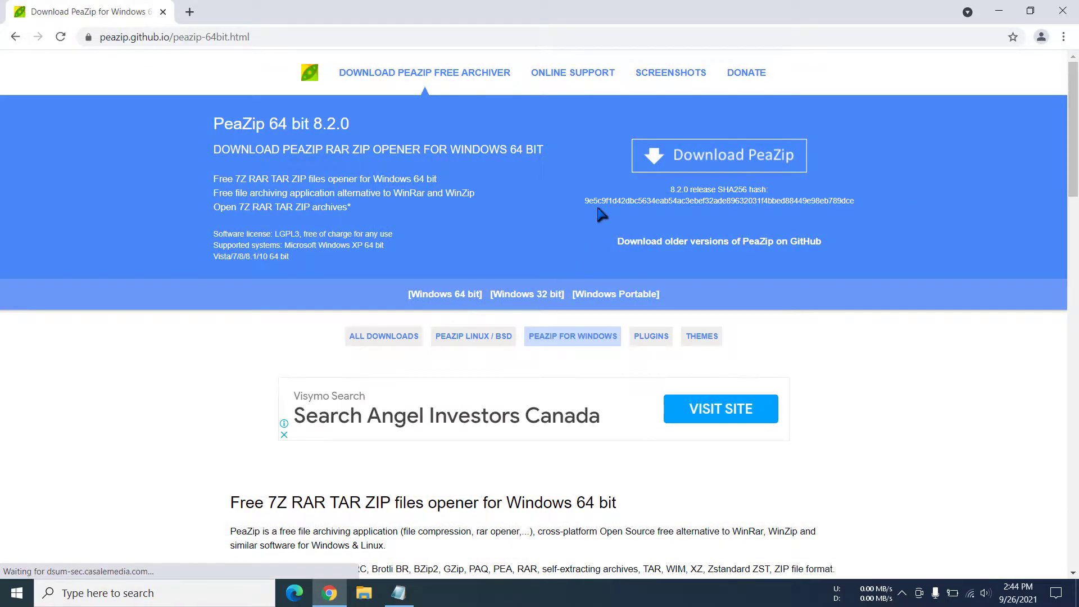
mouse_move(718, 155)
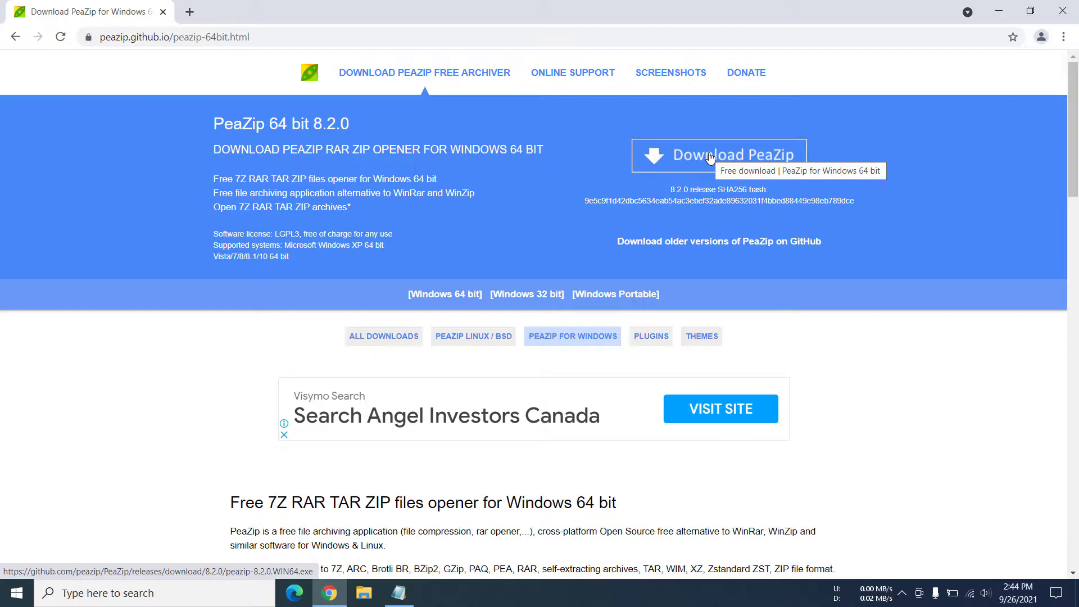
Download peazip-8.2.0.WIN64.exe and run it from Chrome's download bar.
click(718, 155)
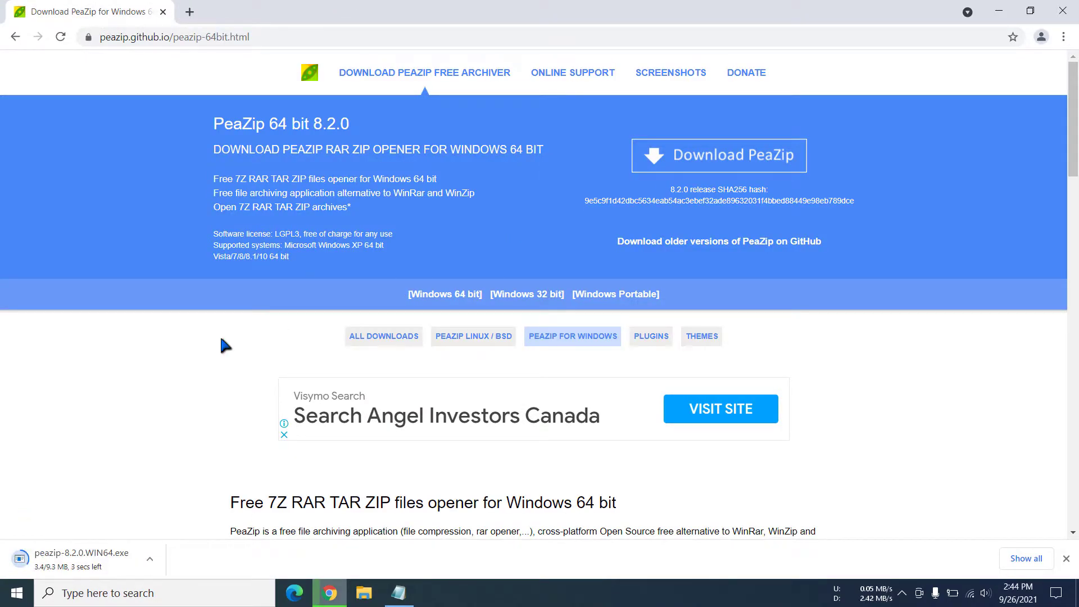
mouse_move(97, 568)
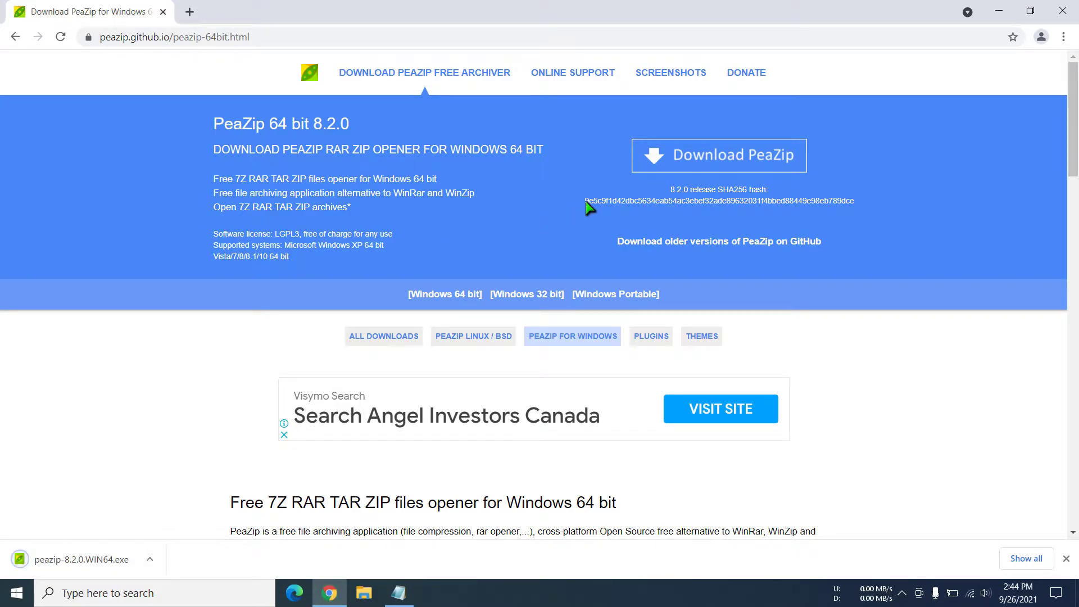
mouse_move(79, 569)
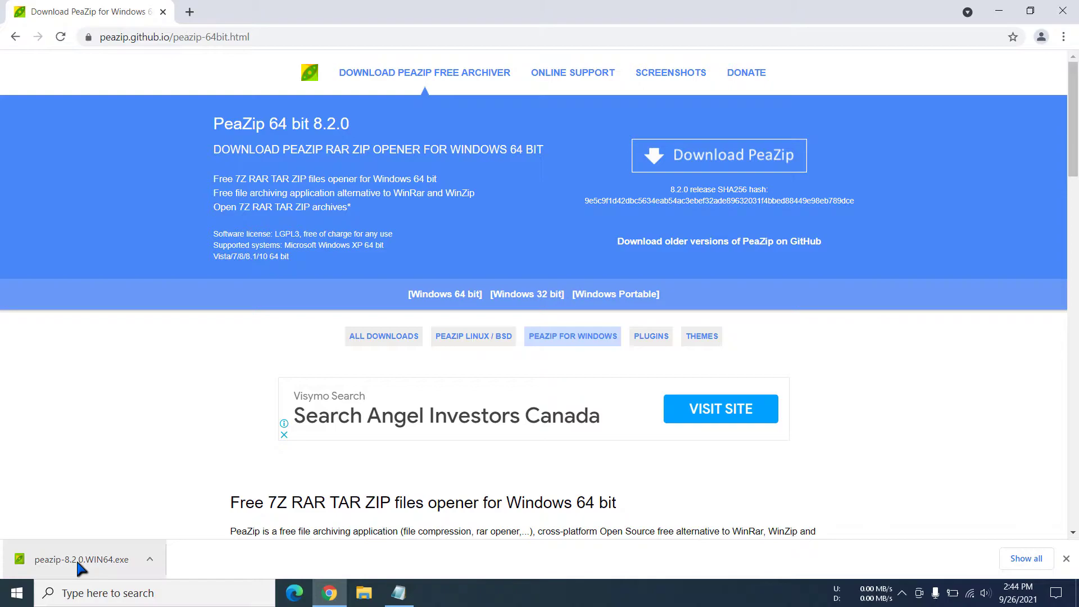
click(74, 558)
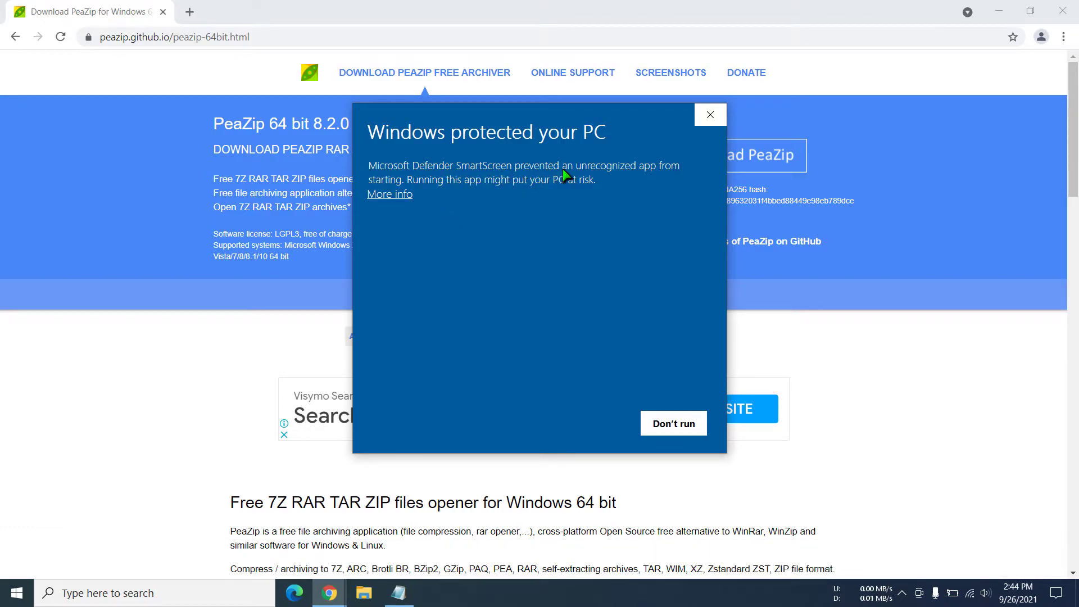
mouse_move(621, 178)
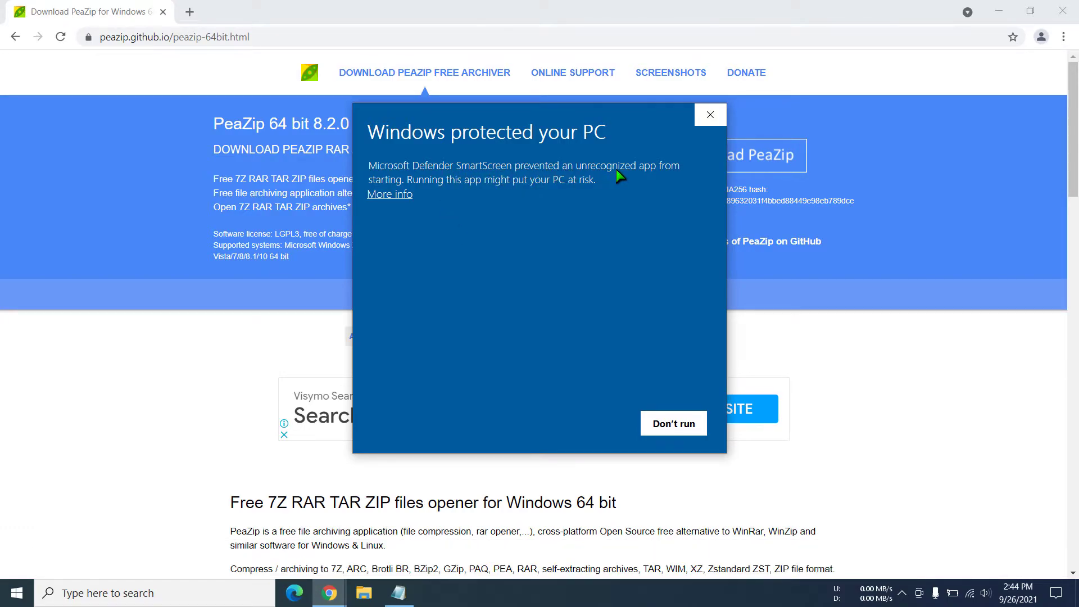
Allow the unrecognized PeaZip installer past SmartScreen via More info and Run anyway.
click(389, 194)
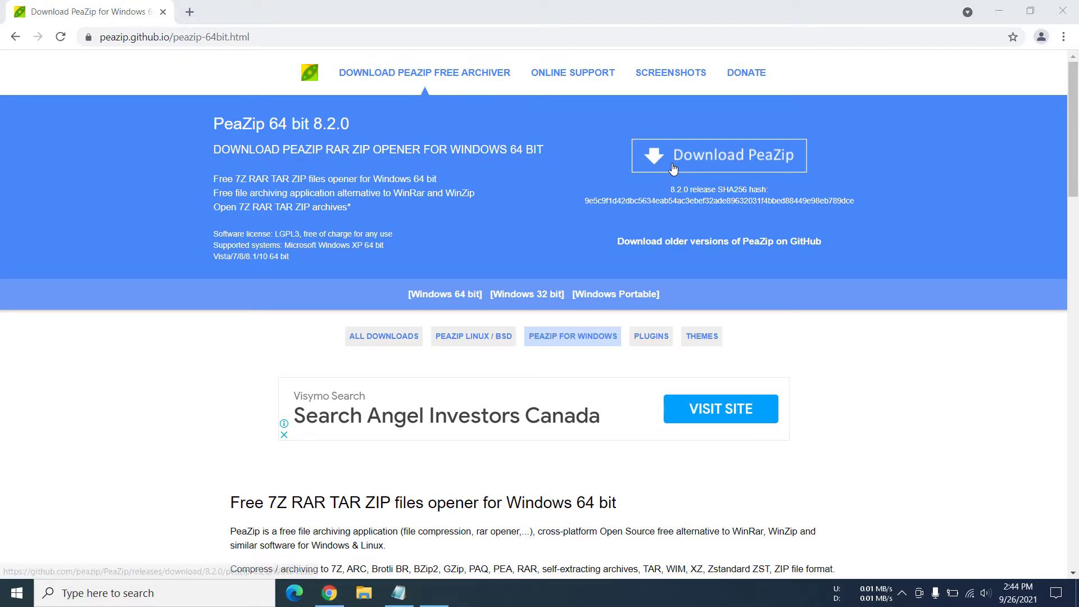
click(719, 155)
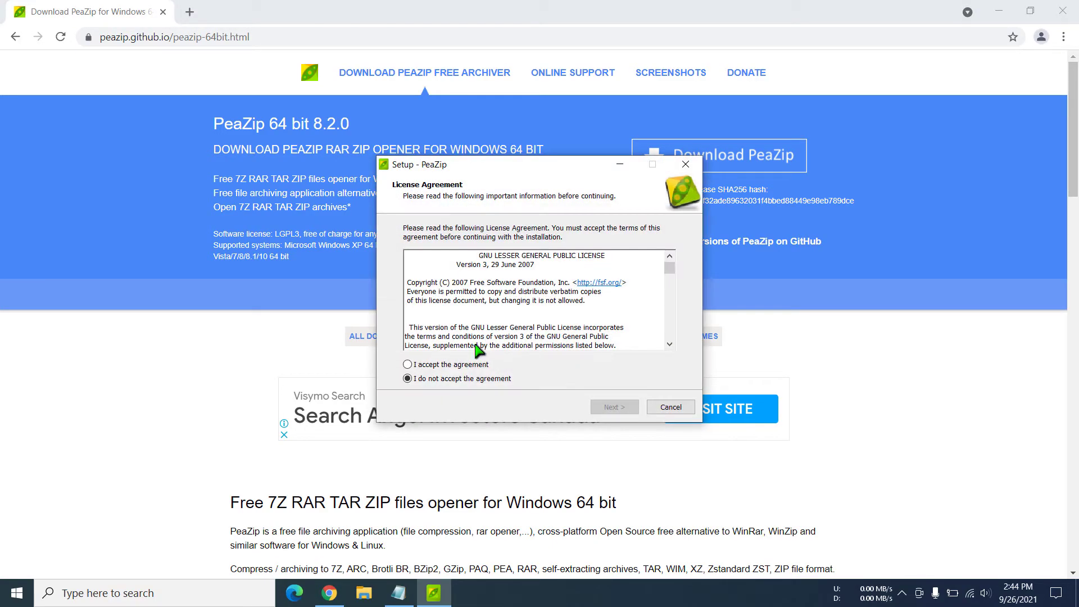
mouse_move(829, 115)
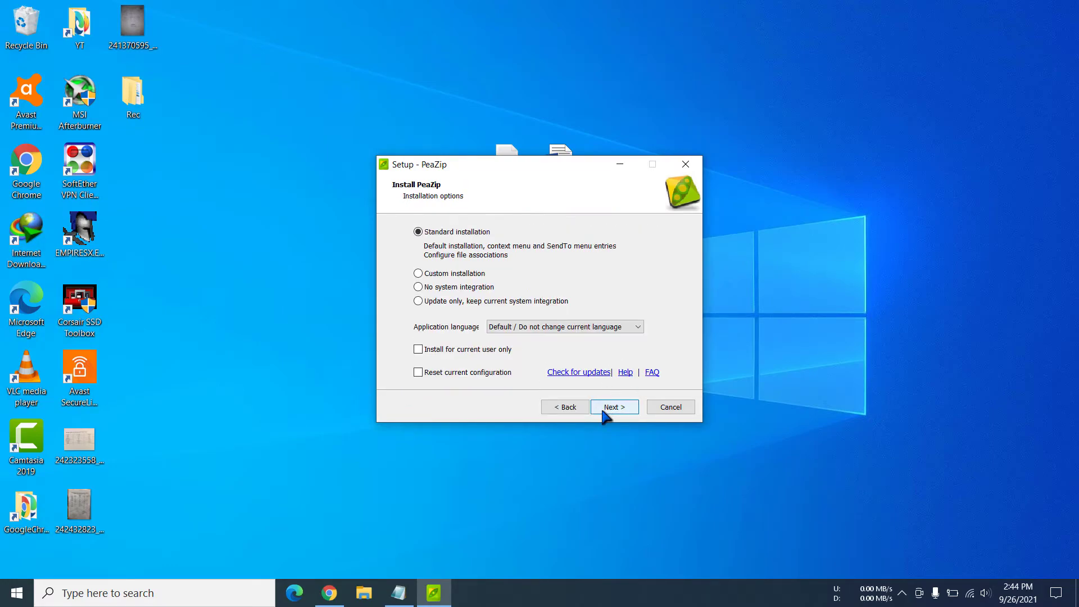
mouse_move(496, 239)
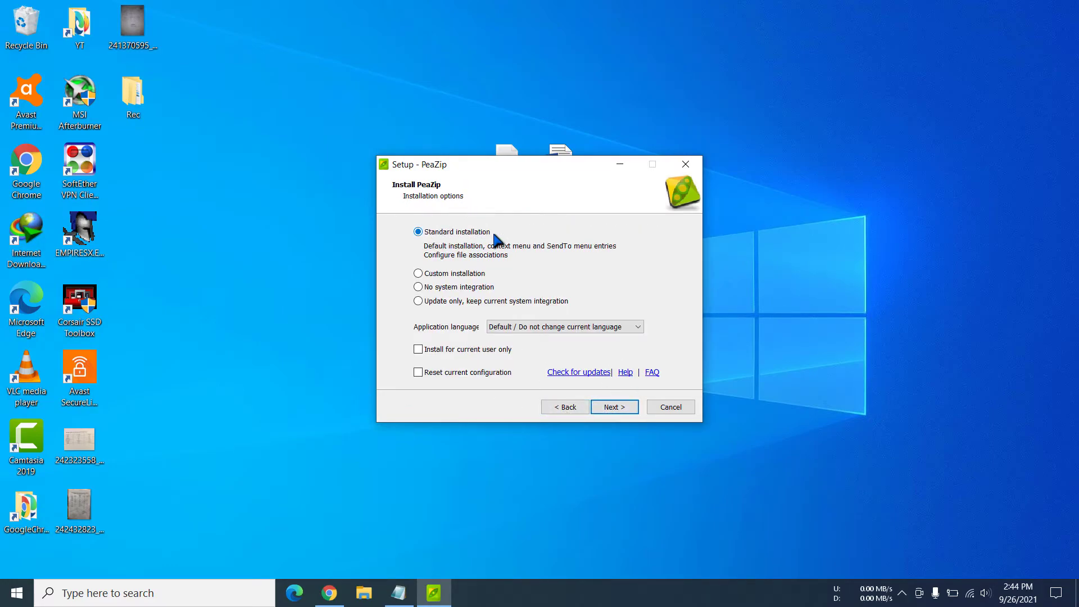
mouse_move(473, 246)
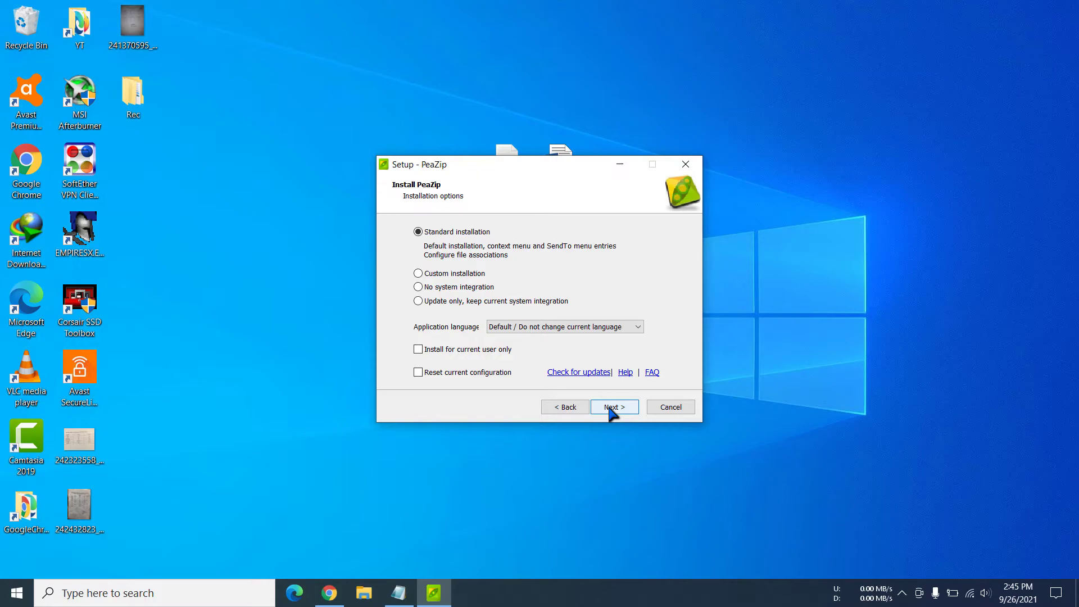
Install PeaZip with the Standard installation and default file associations, finishing the wizard.
click(612, 407)
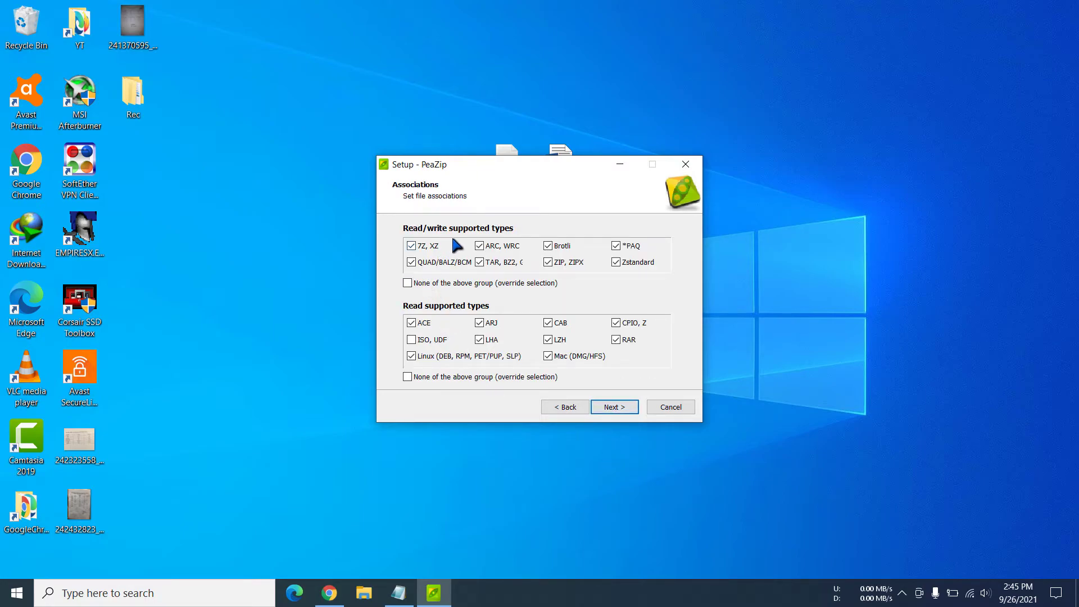
mouse_move(573, 237)
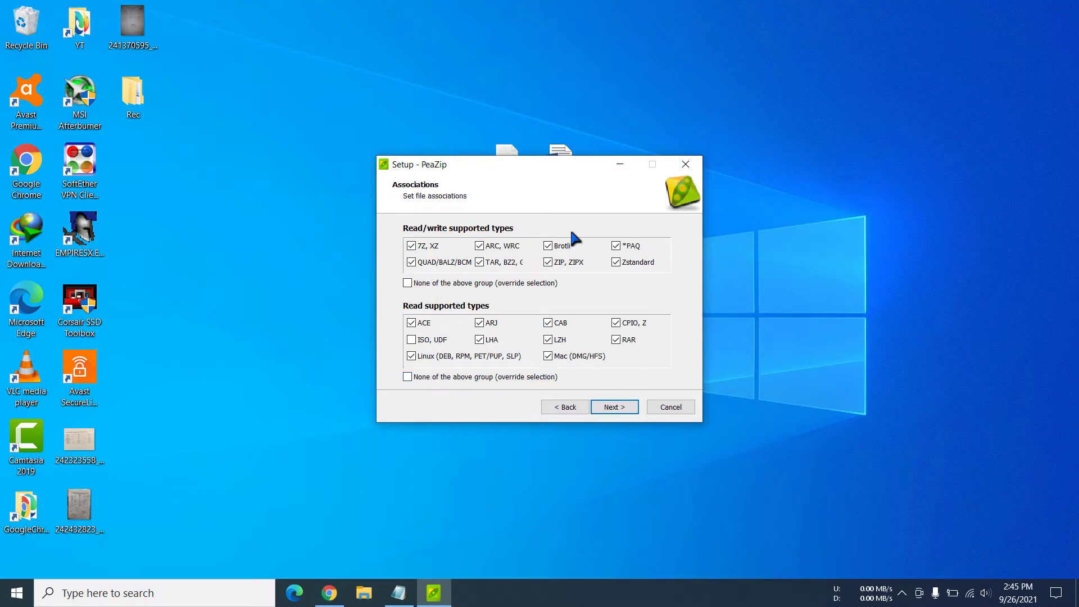
click(613, 407)
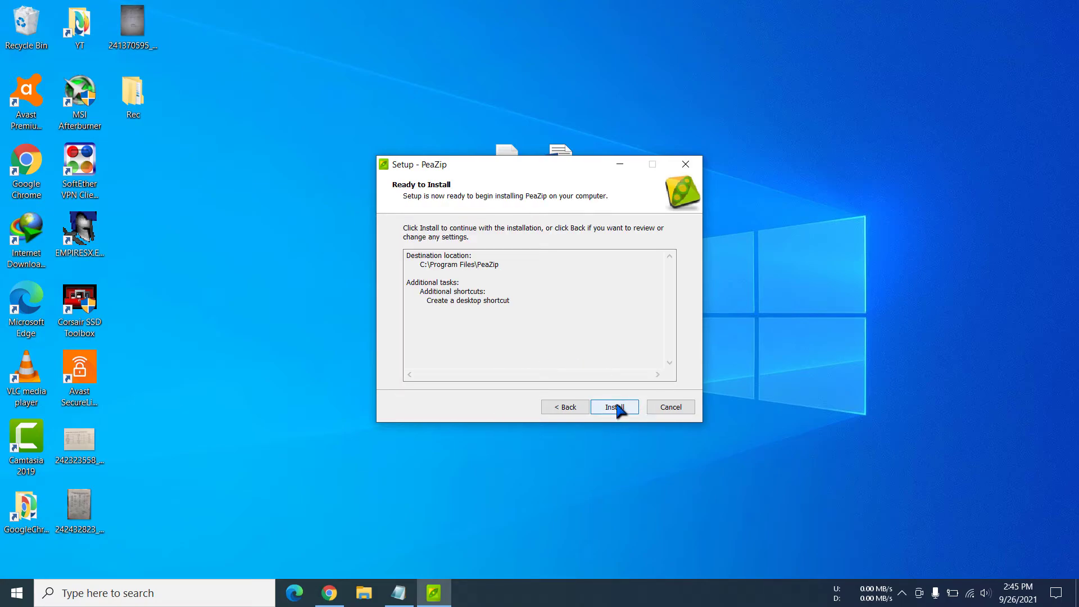
click(613, 407)
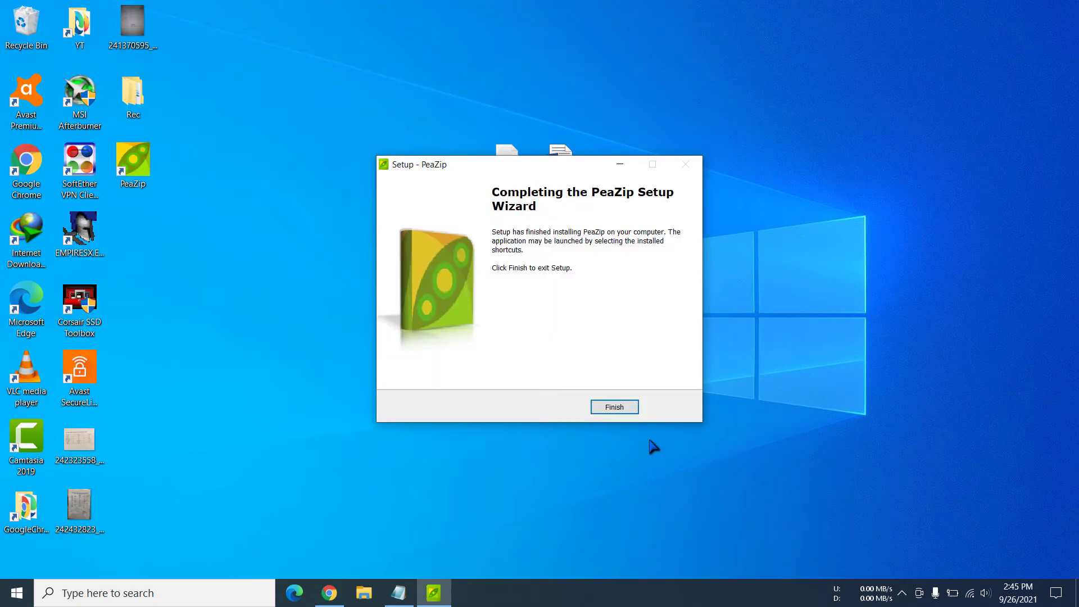
click(613, 407)
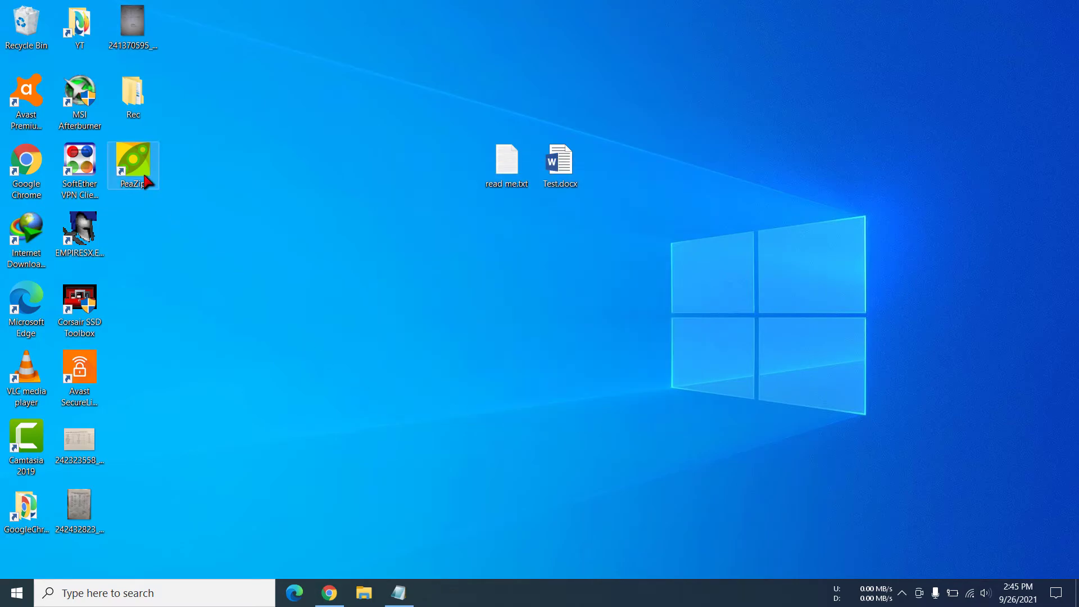
Launch PeaZip once from its new desktop shortcut and close it again.
double_click(133, 162)
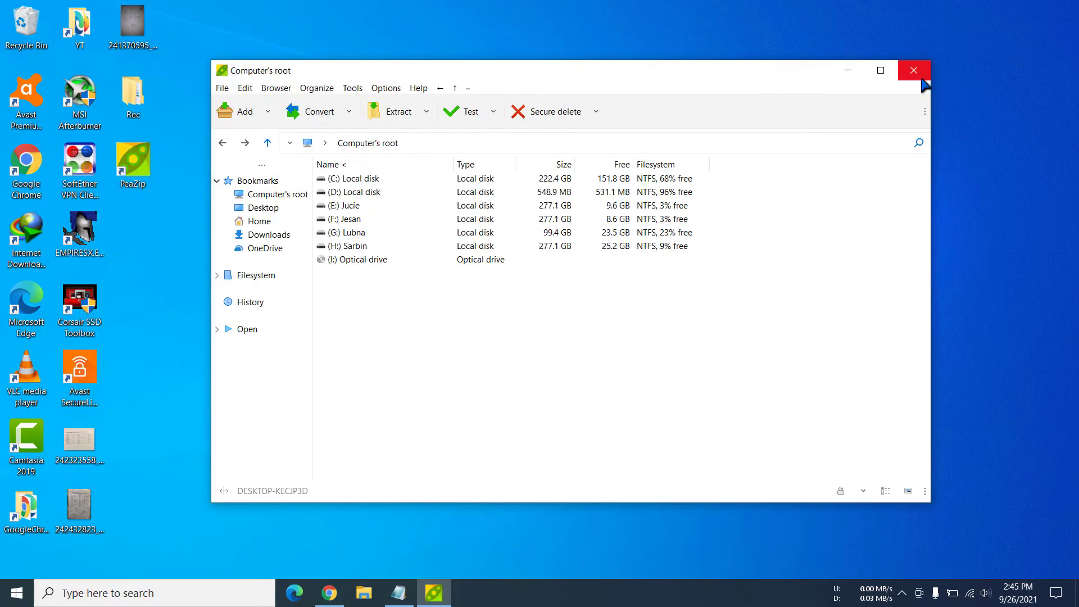
click(913, 69)
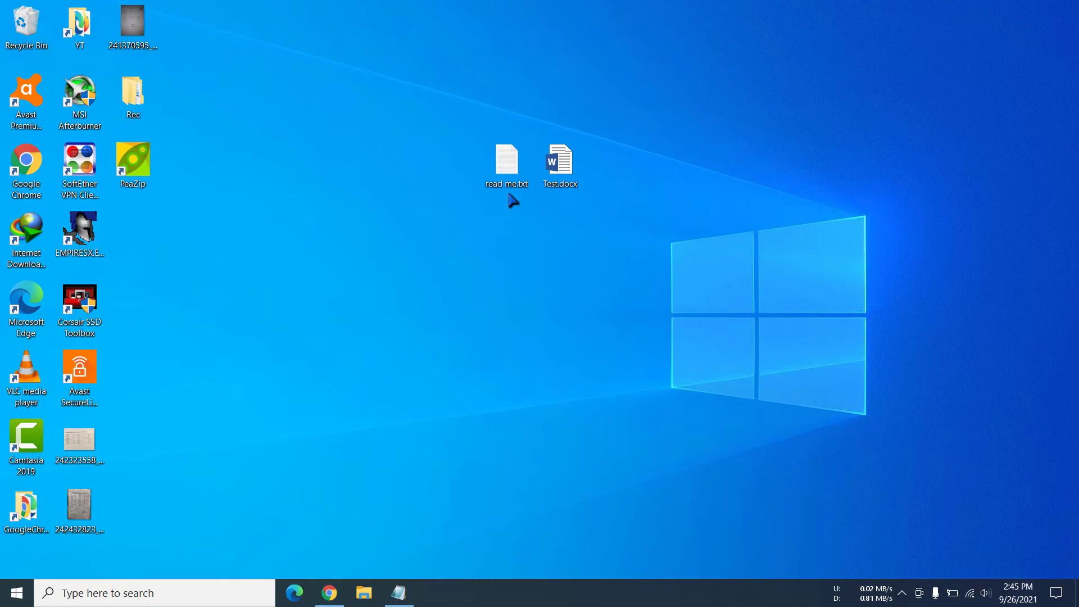
Show PeaZip's extract and archive entries in the right-click menu of read me.txt.
right_click(506, 159)
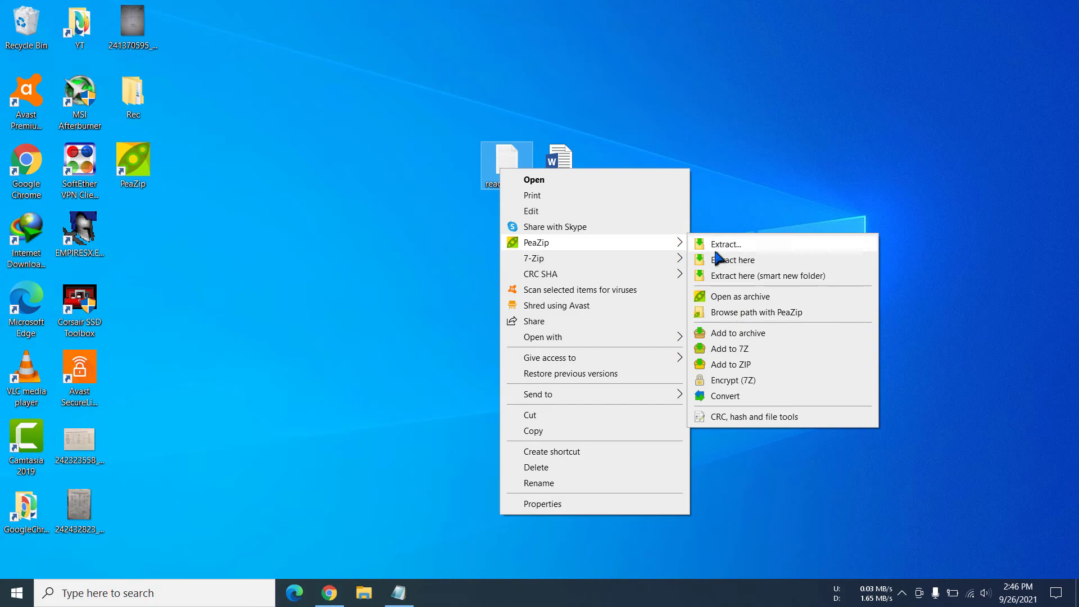
mouse_move(769, 280)
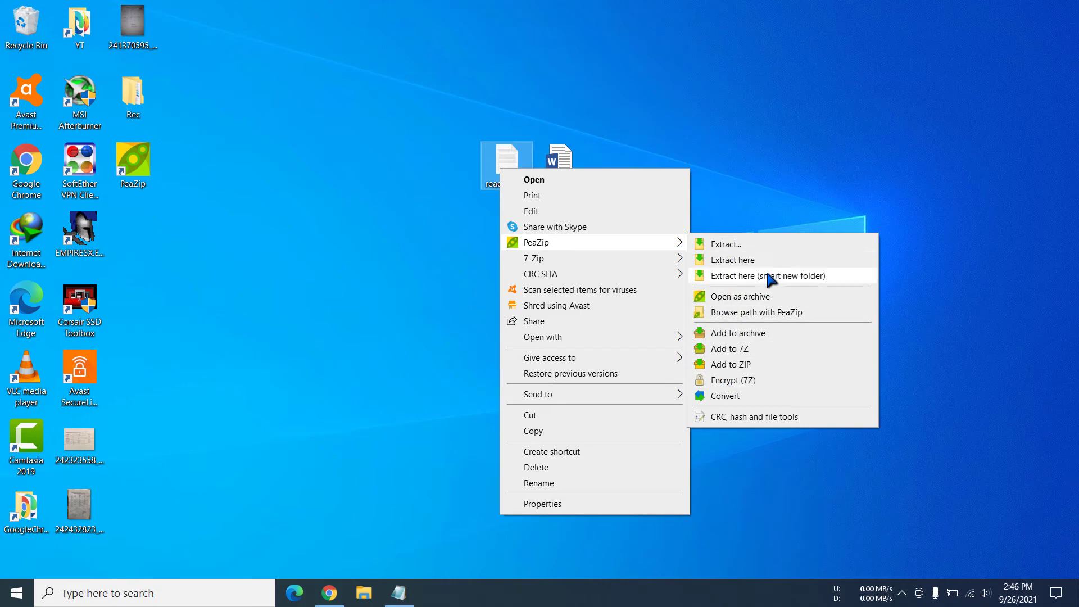